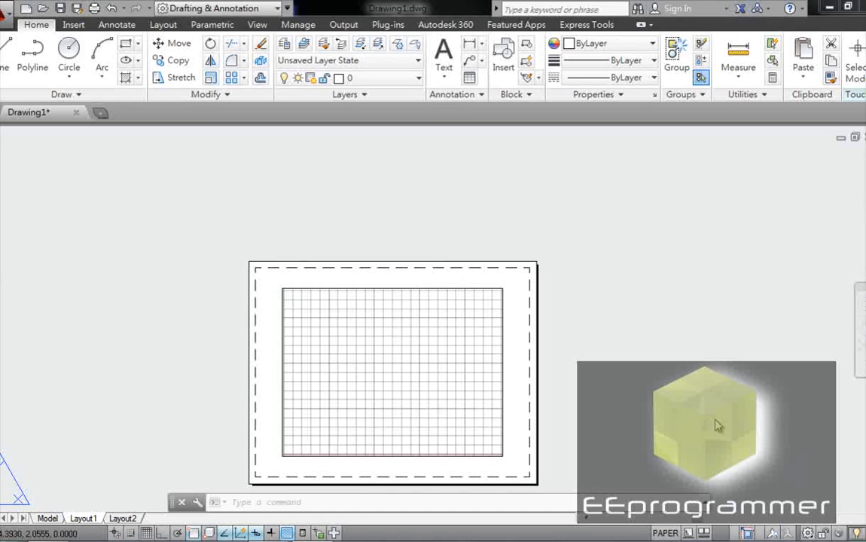
pyautogui.moveTo(422, 226)
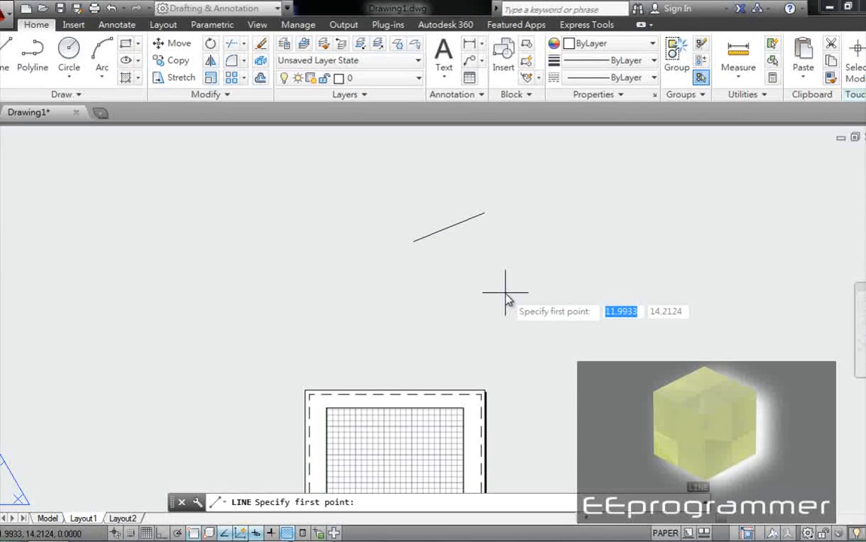
# Step: Place the line's first point at coordinates 12,1
pyautogui.write('12')
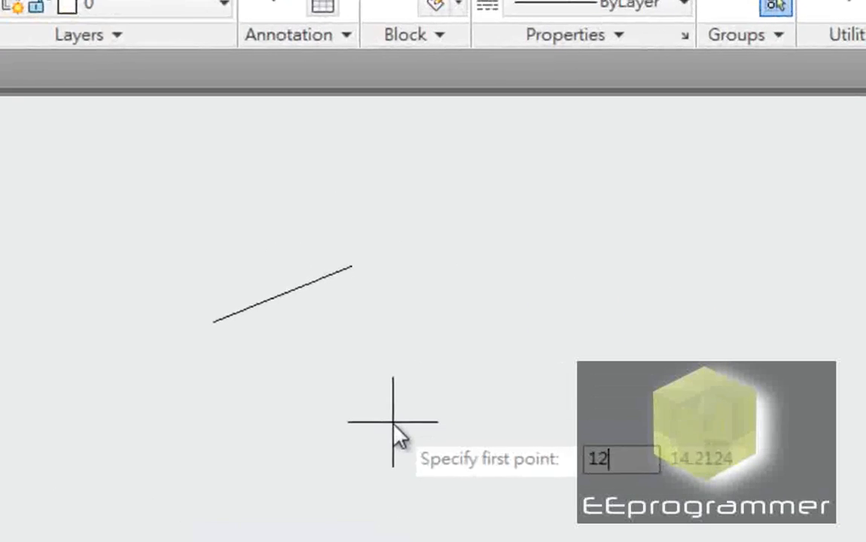
pyautogui.write('1')
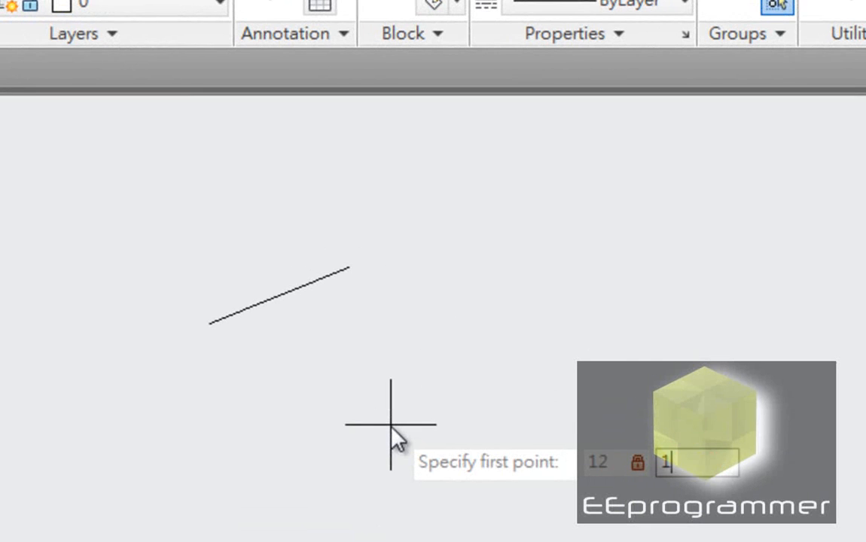
pyautogui.click(390, 425)
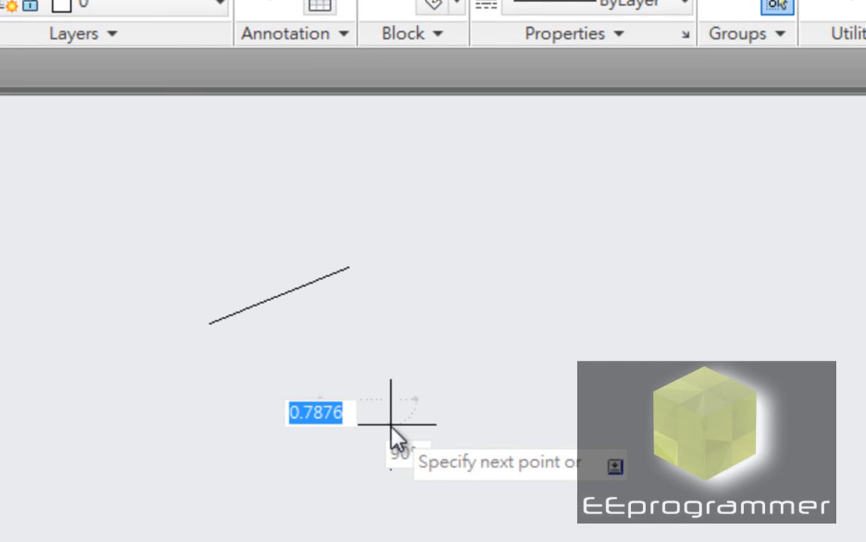
pyautogui.moveTo(515, 317)
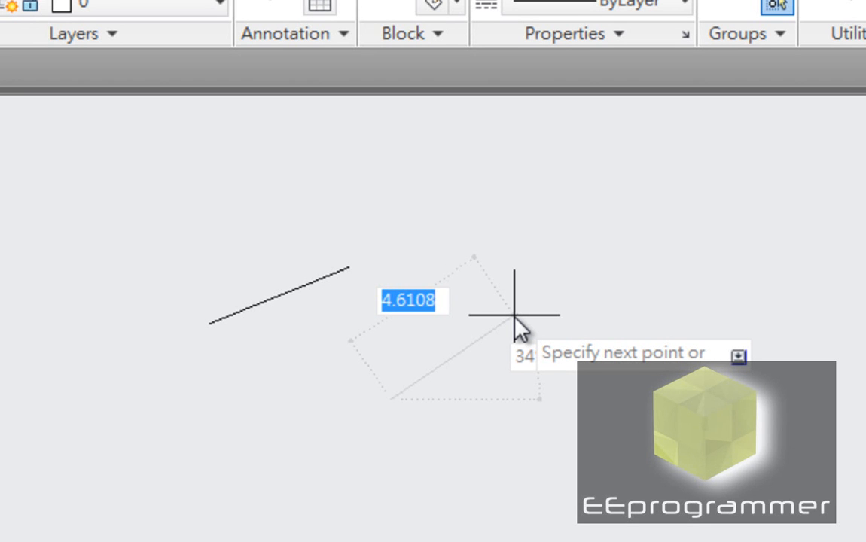
# Step: Give the line a length of 5 units at a 25-degree angle
pyautogui.write('5')
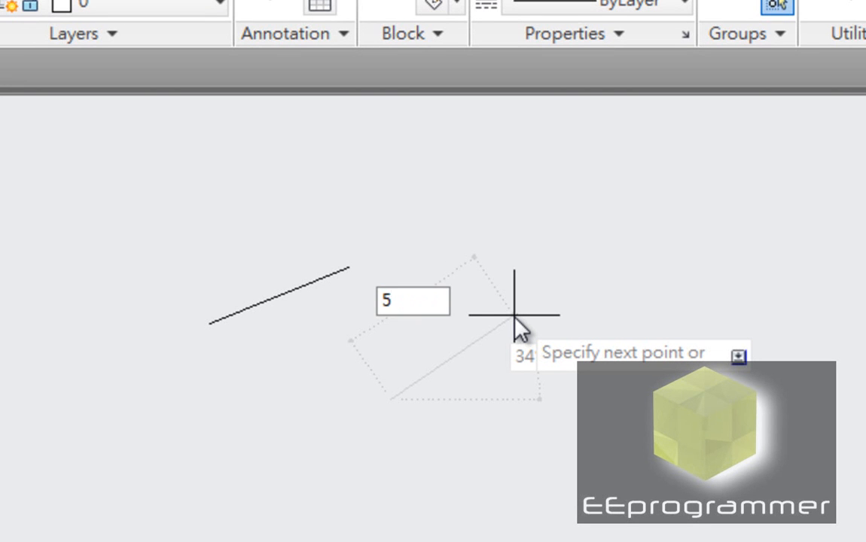
pyautogui.press('Tab')
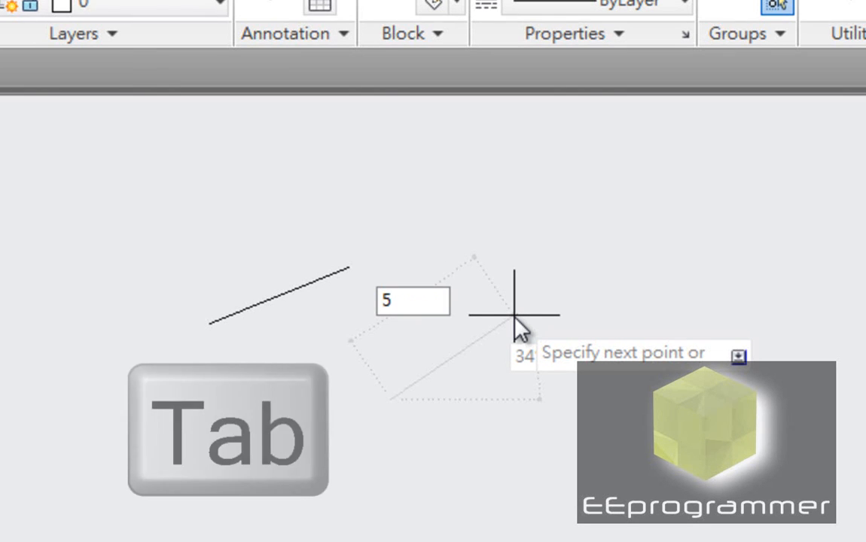
pyautogui.press('Tab')
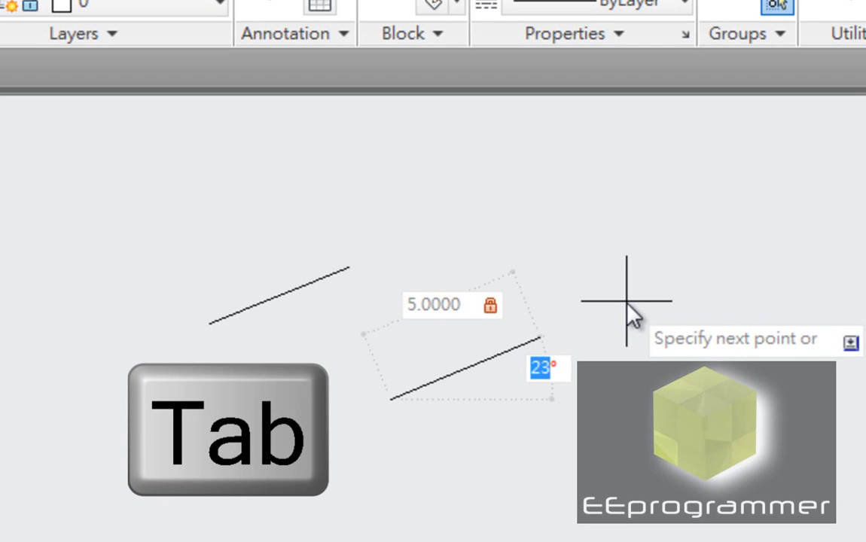
pyautogui.press('Tab')
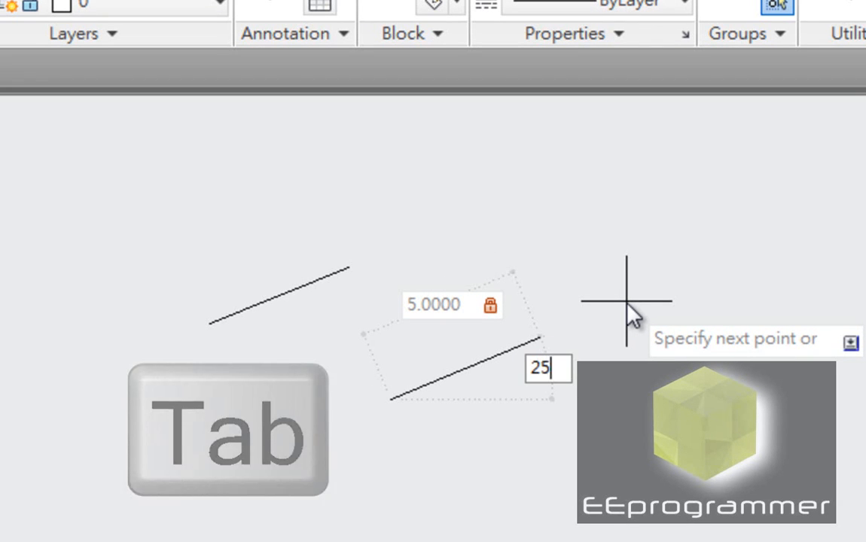
pyautogui.press('Tab')
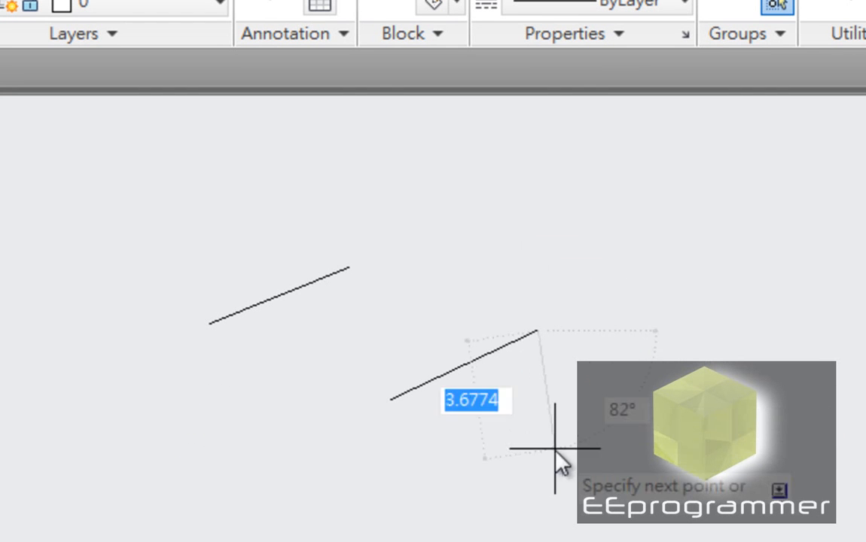
pyautogui.moveTo(595, 433)
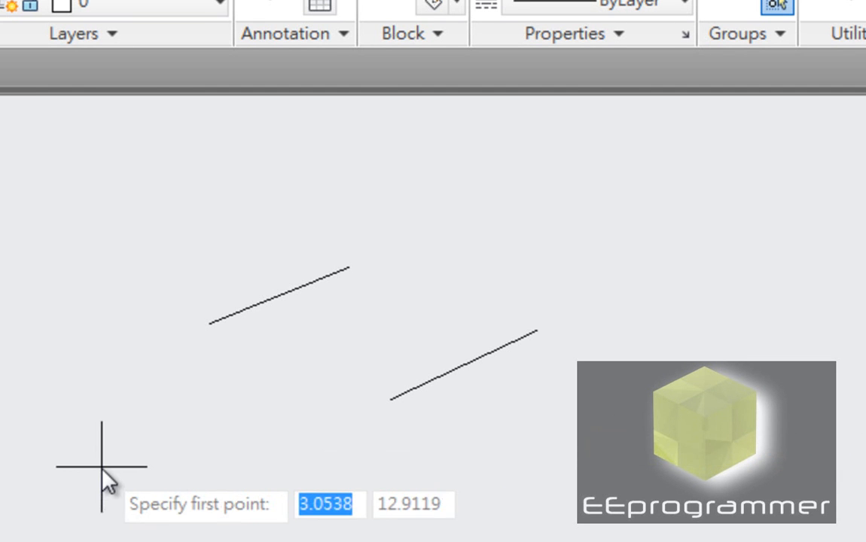
# Step: Start a third line at point 3,10 and enter its relative next point
pyautogui.write('3')
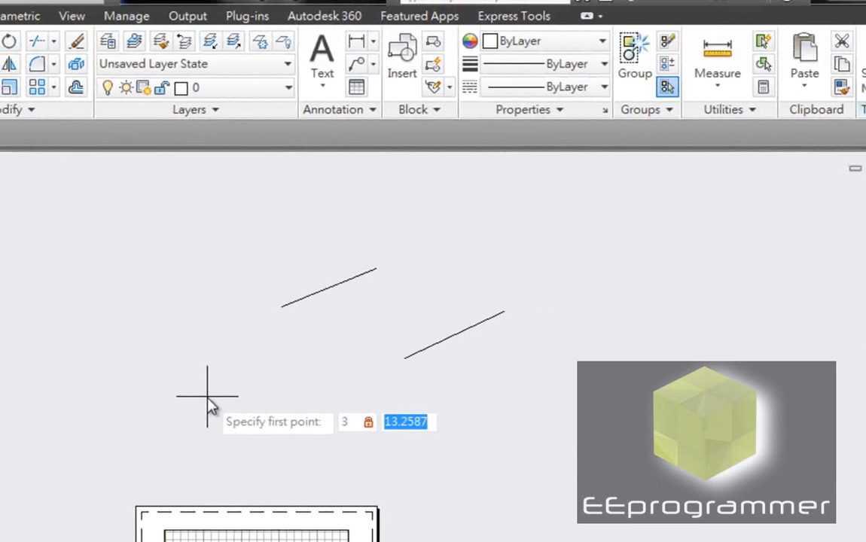
pyautogui.write('10')
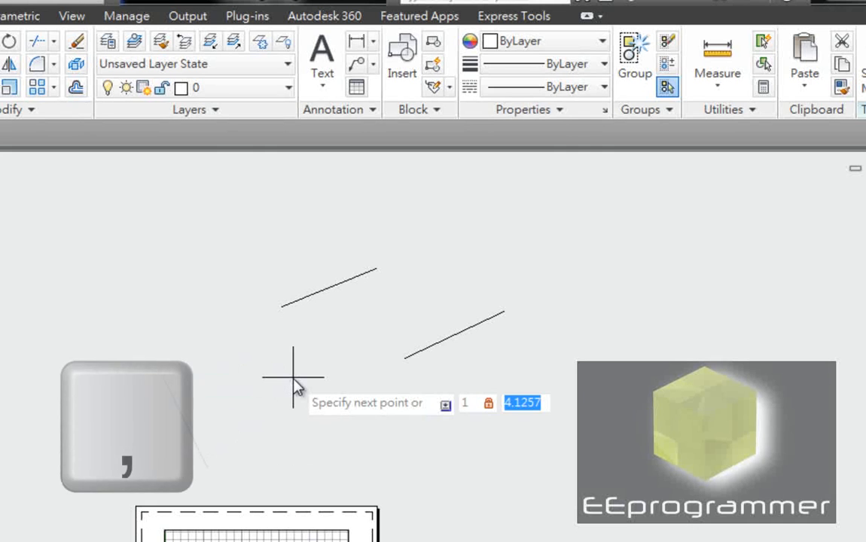
pyautogui.write('1')
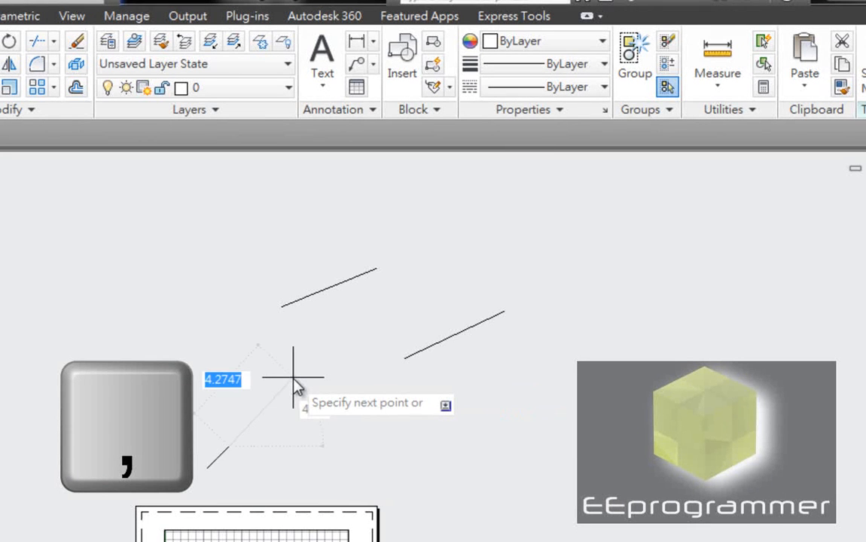
pyautogui.moveTo(260, 456)
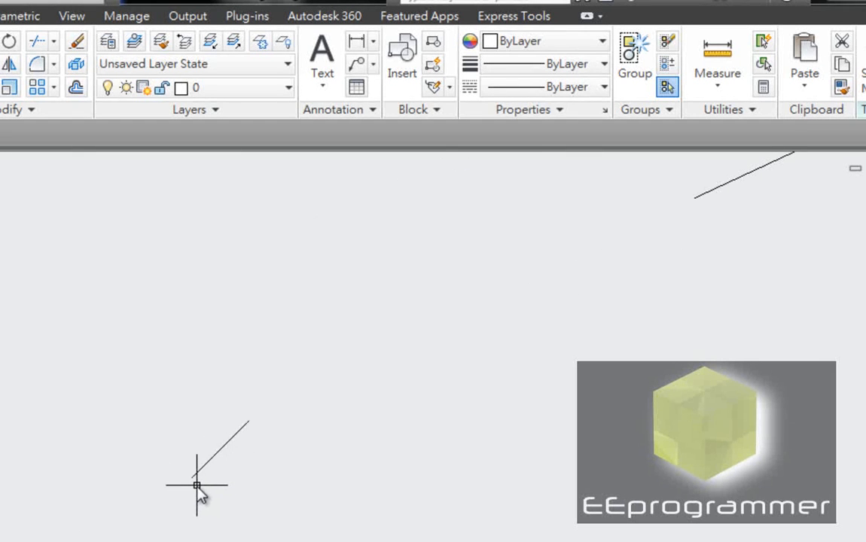
pyautogui.moveTo(246, 429)
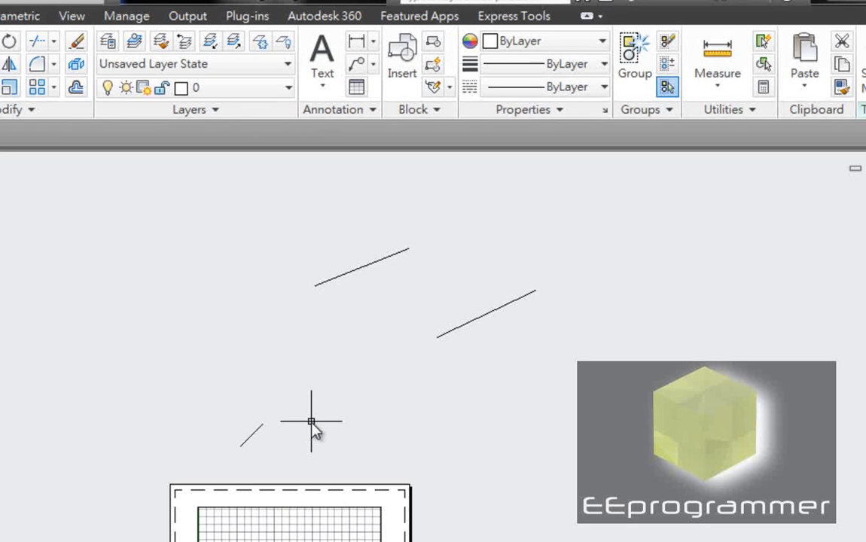
# Step: Draw a line (L) from 1,1 using absolute coordinates at 45 degrees across the sheet
pyautogui.write('L')
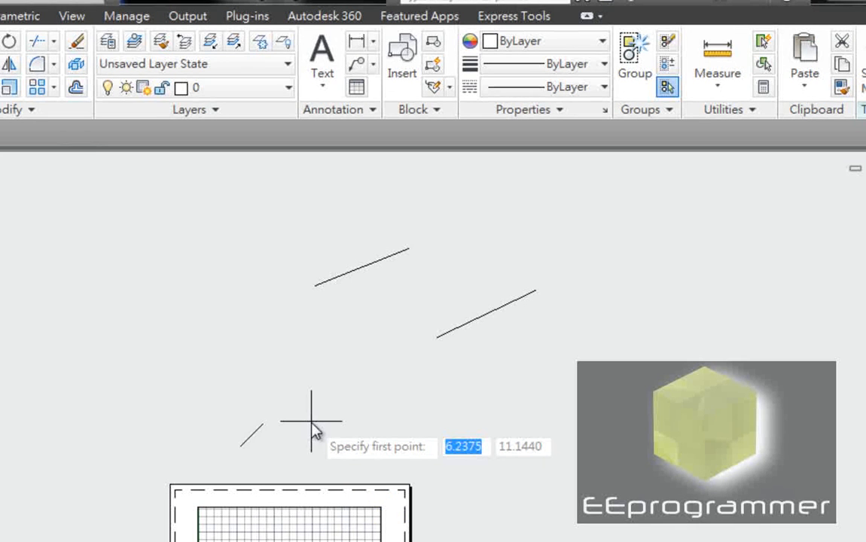
pyautogui.write('1')
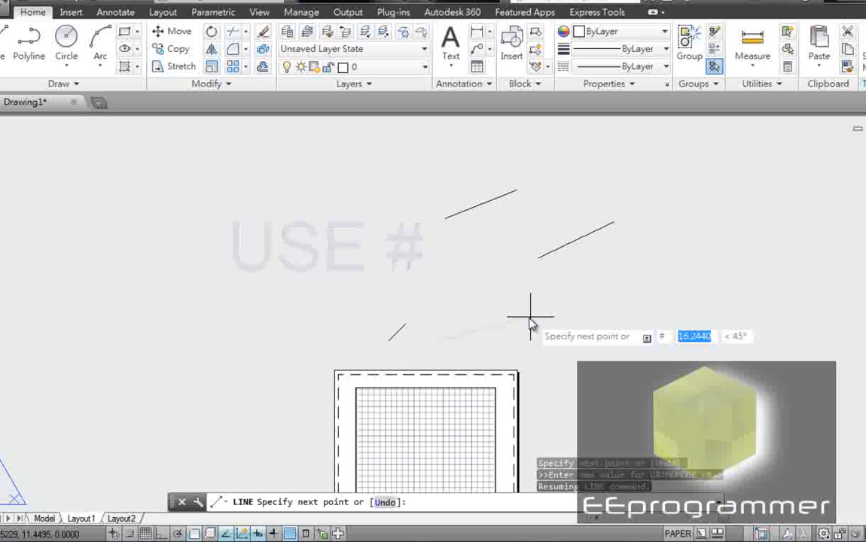
pyautogui.write('1')
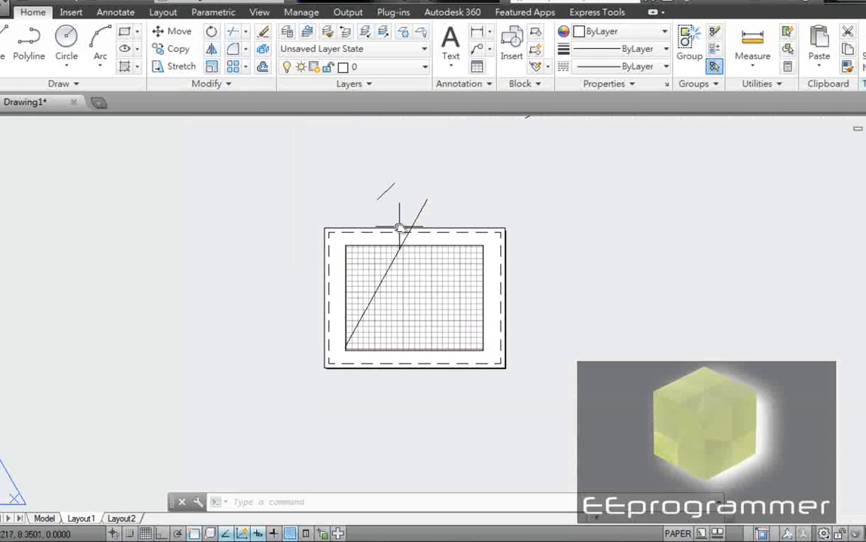
# Step: Zoom to inspect the sheet and start a new line at point 1,1
pyautogui.scroll(3)
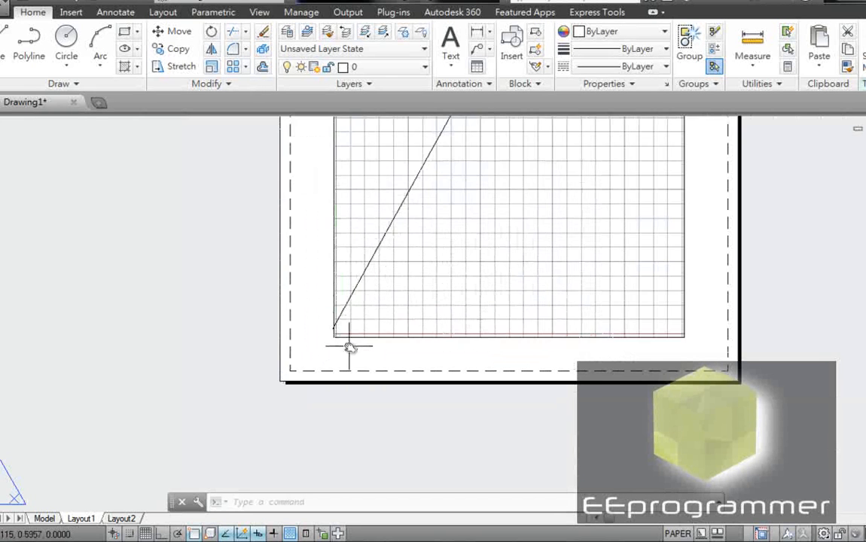
pyautogui.scroll(-3)
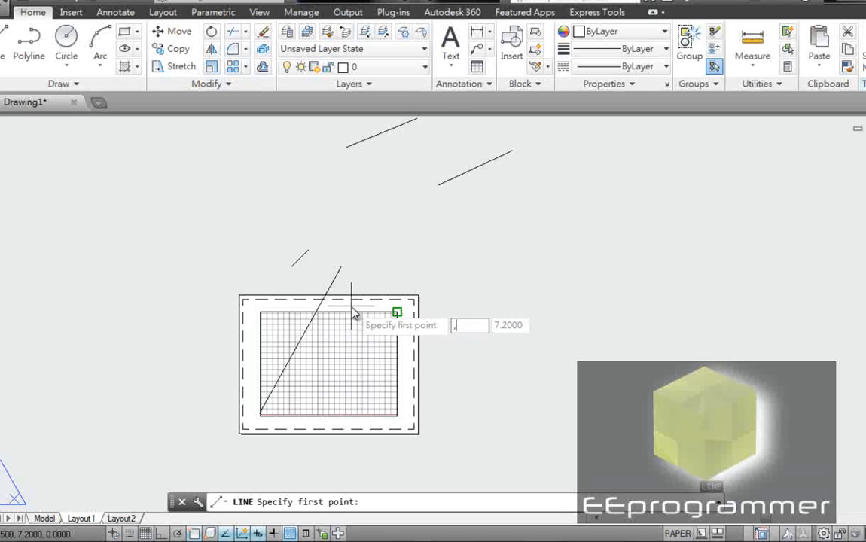
pyautogui.write('1')
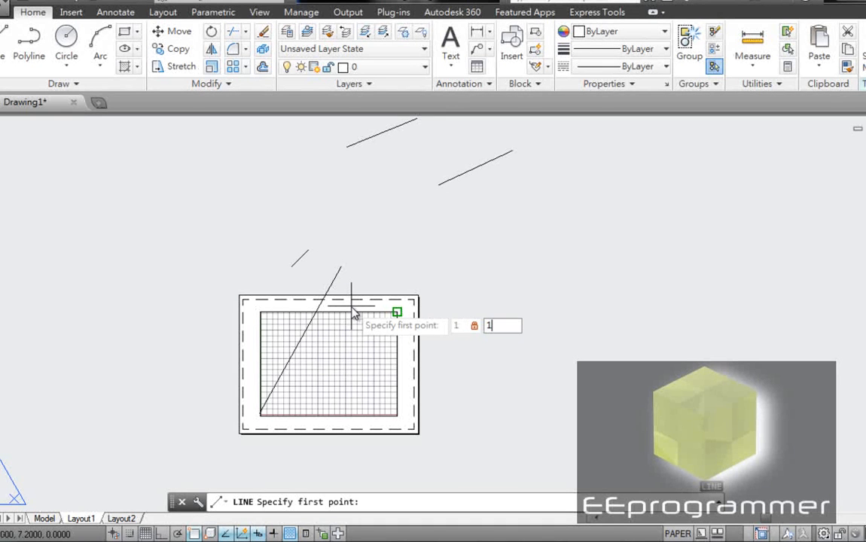